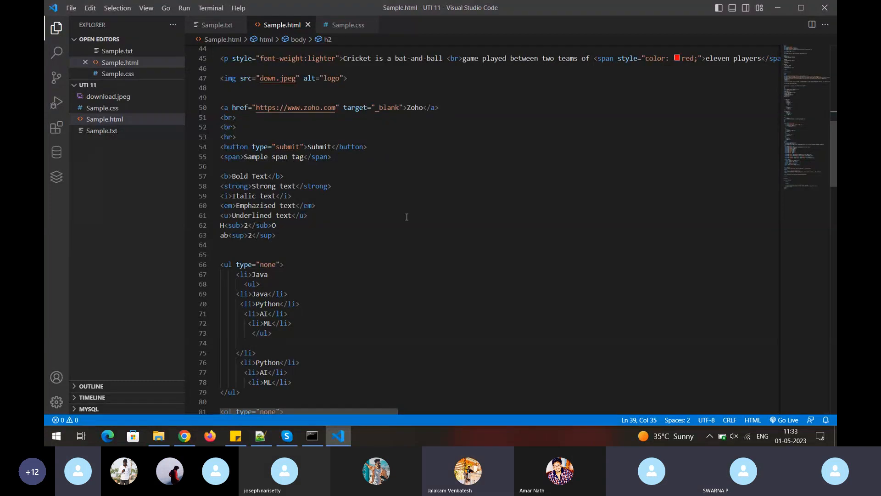
# Switch from VS Code's Sample.html to the CSS.txt notes in Notepad++
pyautogui.click(260, 441)
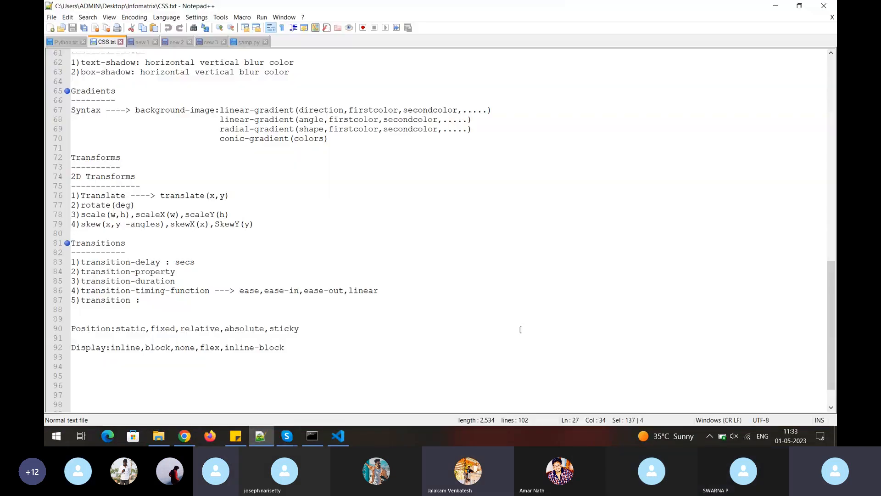
# Scroll CSS.txt to the 2D Transforms lines, point out translate(x,y), then go to Chrome
pyautogui.scroll(3)
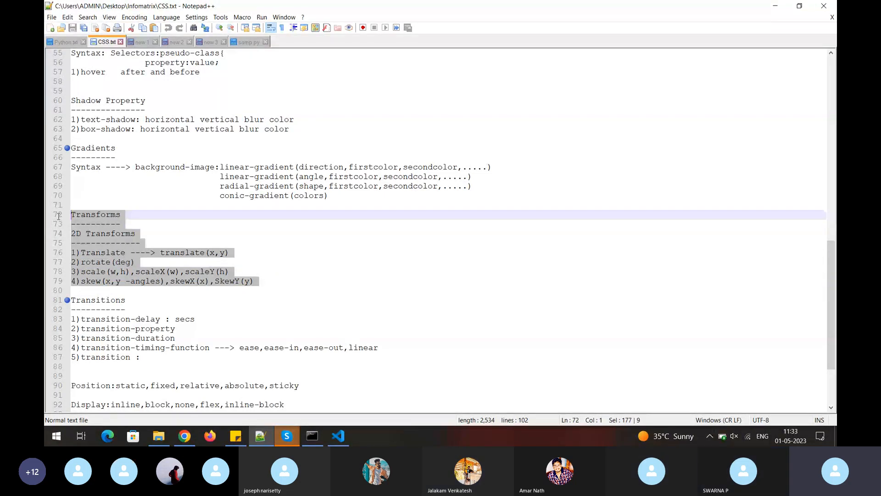
pyautogui.moveTo(213, 223)
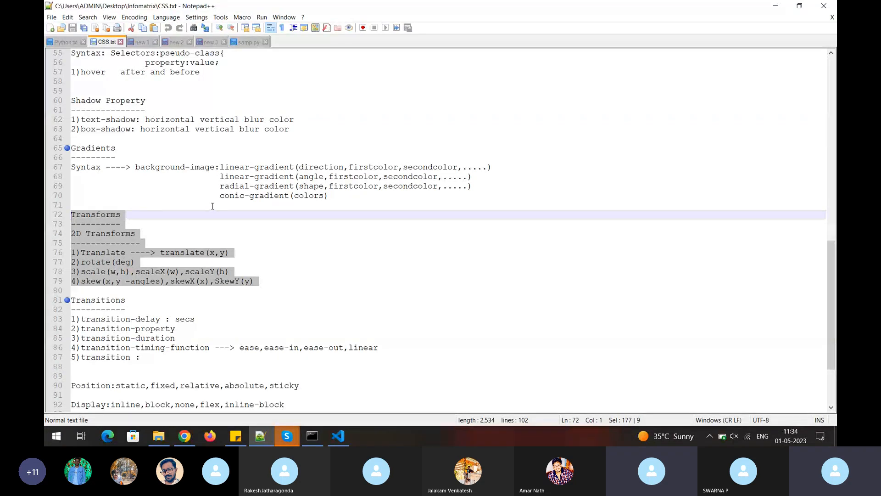
pyautogui.doubleClick(103, 252)
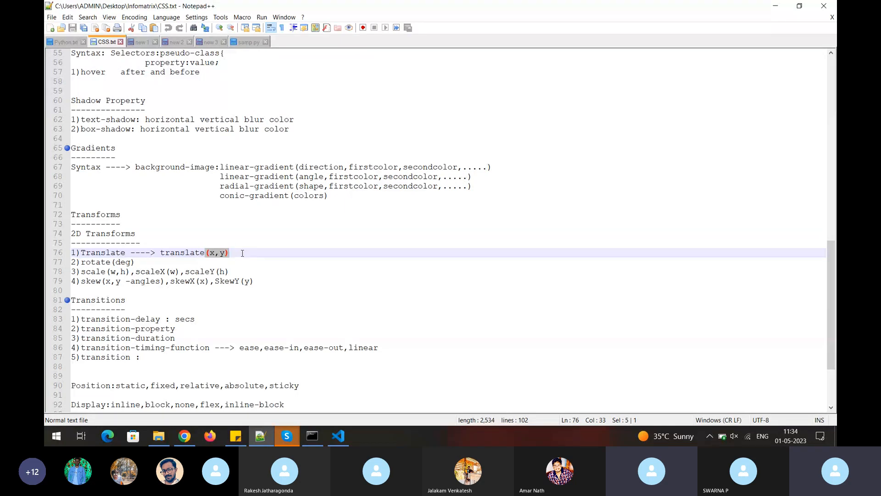
pyautogui.click(72, 233)
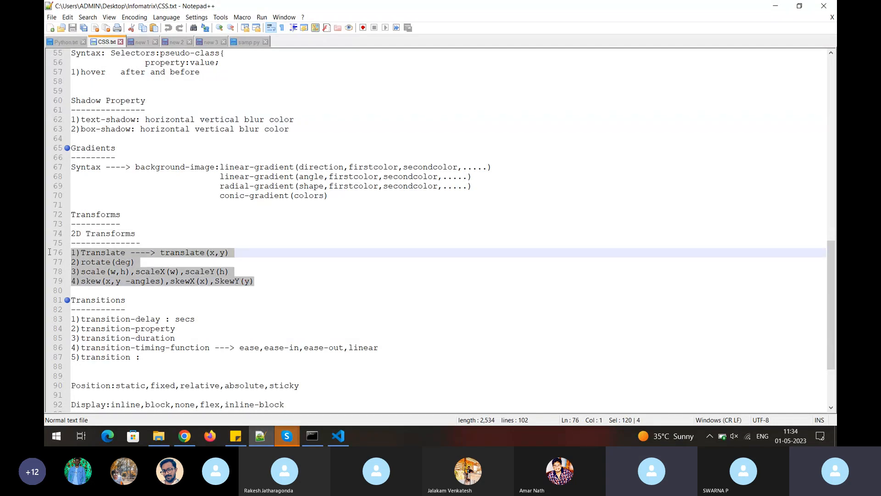
pyautogui.click(183, 436)
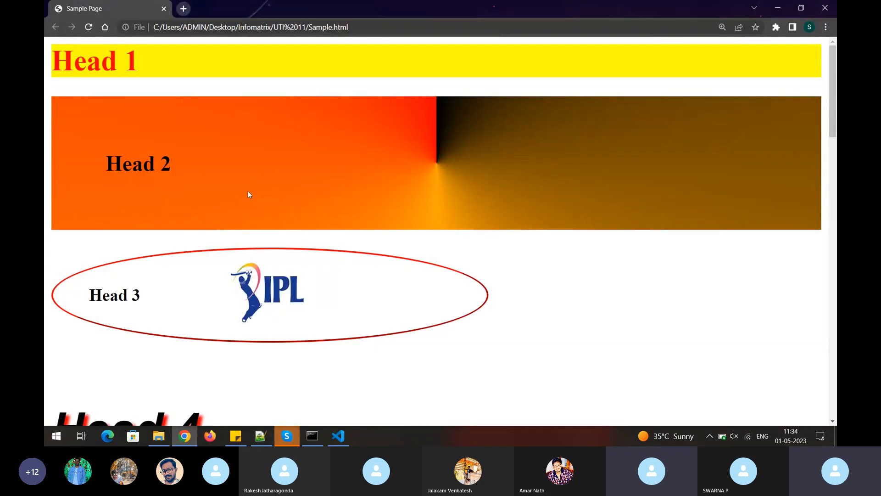
# Scroll the rendered Sample Page in Chrome down and back up to view headings
pyautogui.scroll(-3)
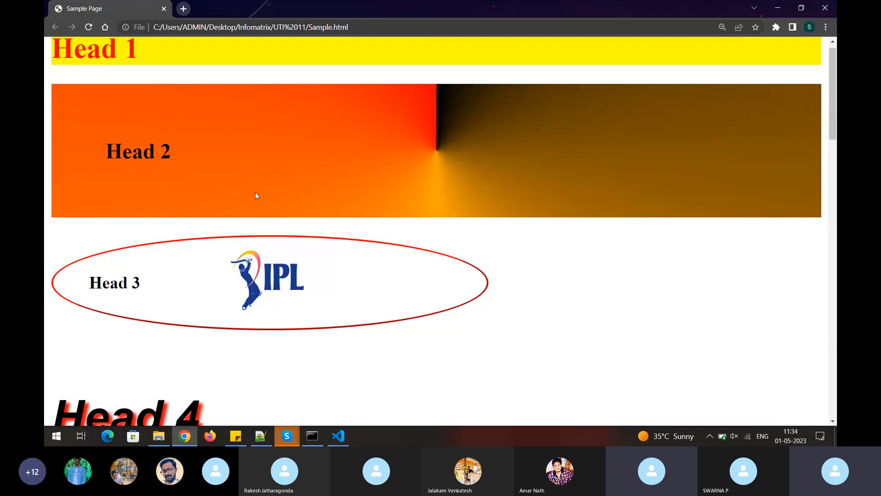
pyautogui.scroll(3)
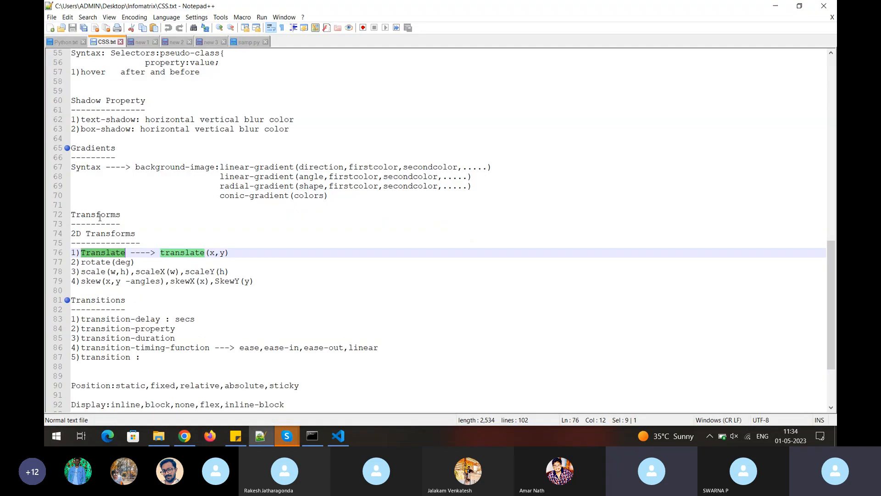
# Highlight 'Translate' on line 76 and 'linear' in gradient syntax, returning to line 76
pyautogui.doubleClick(95, 214)
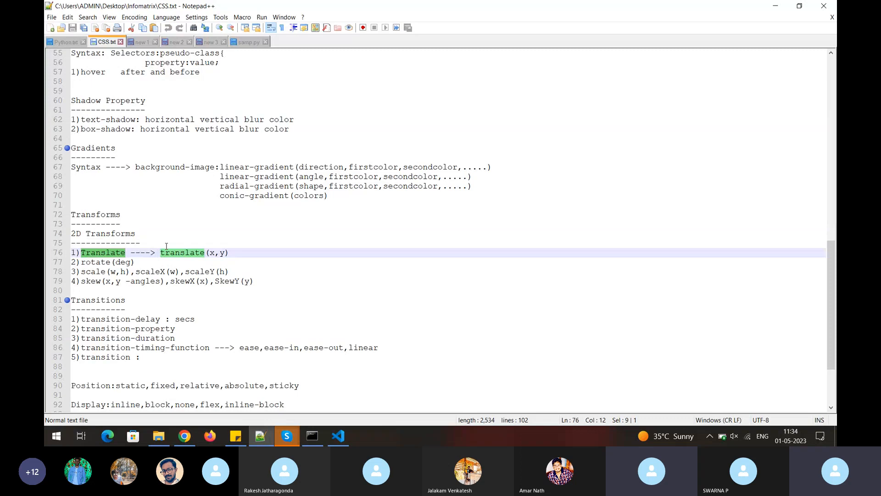
pyautogui.scroll(3)
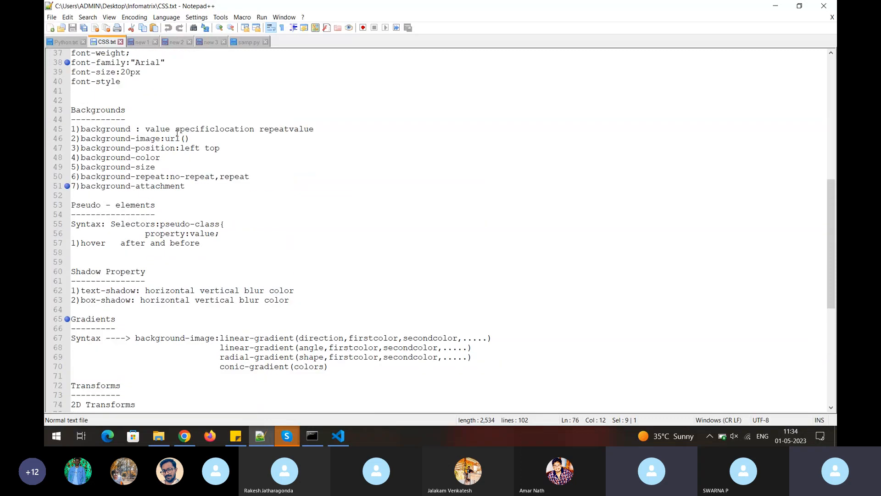
pyautogui.doubleClick(235, 338)
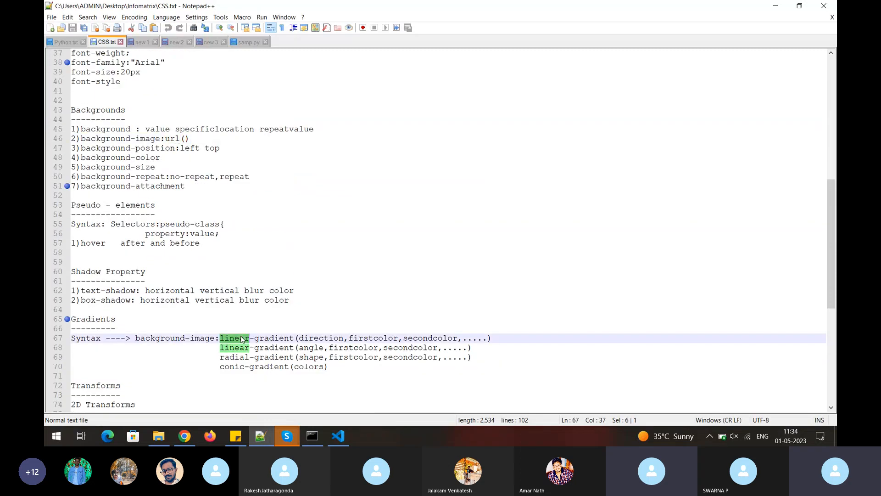
pyautogui.scroll(-3)
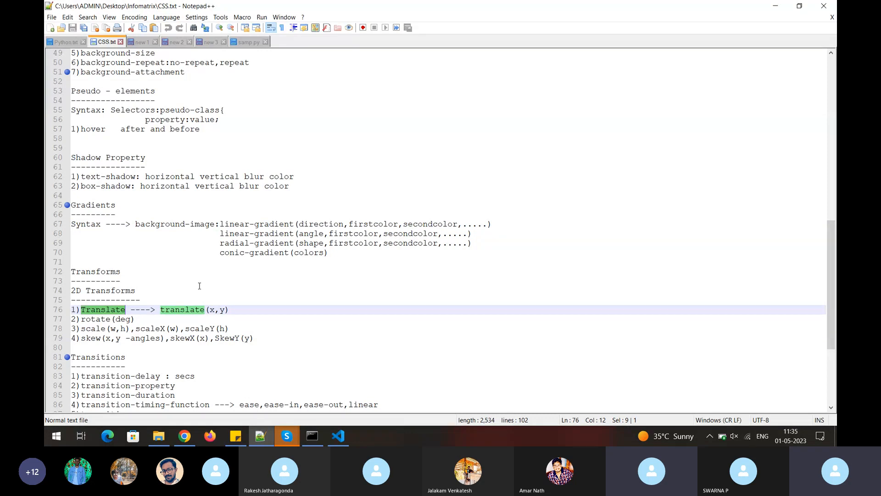
pyautogui.moveTo(204, 281)
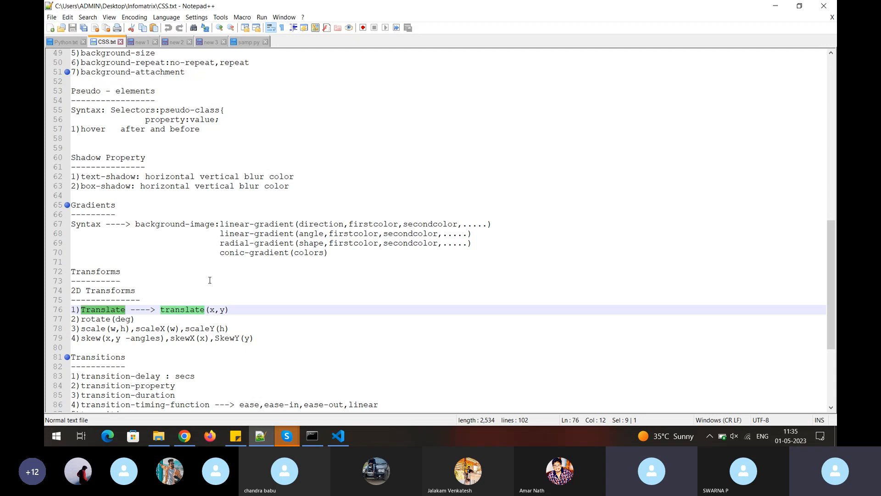
pyautogui.moveTo(212, 309)
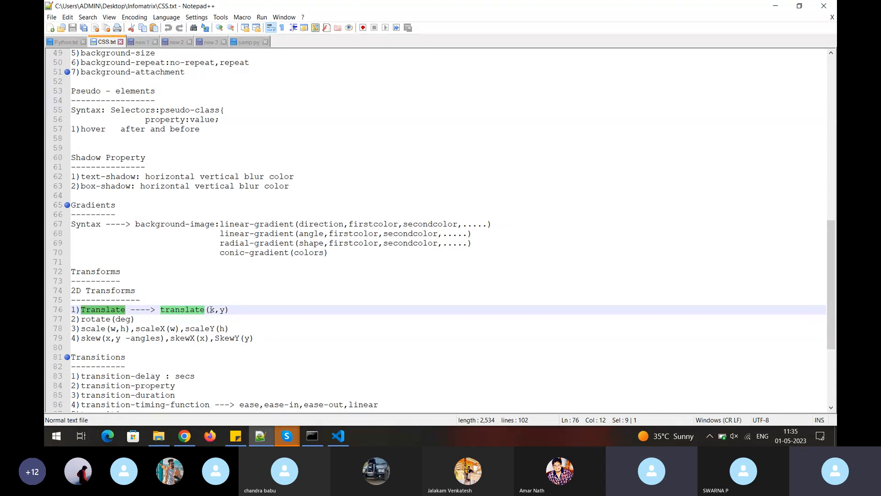